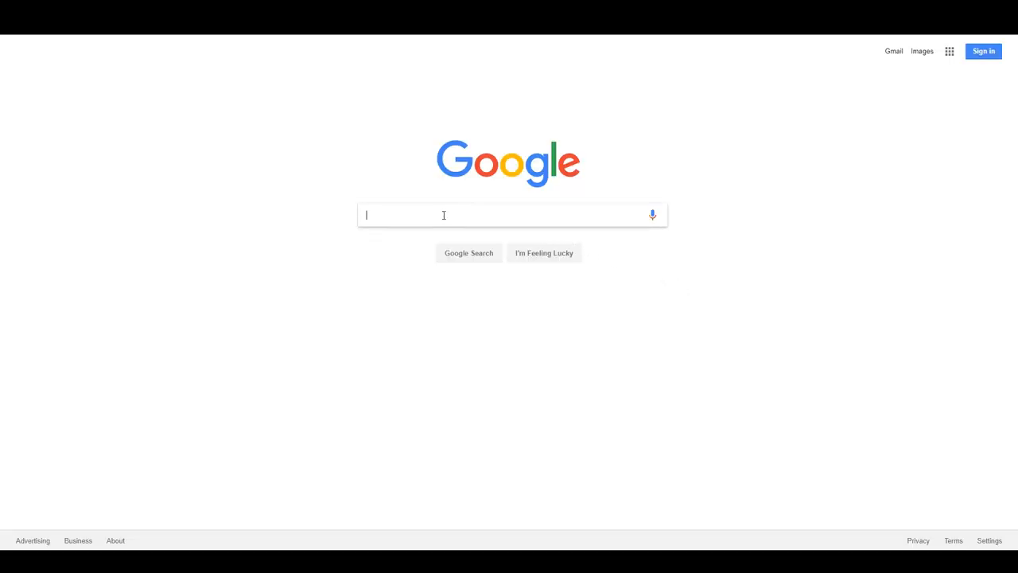
Search Google for 'assault rifle'
type("assault rifle")
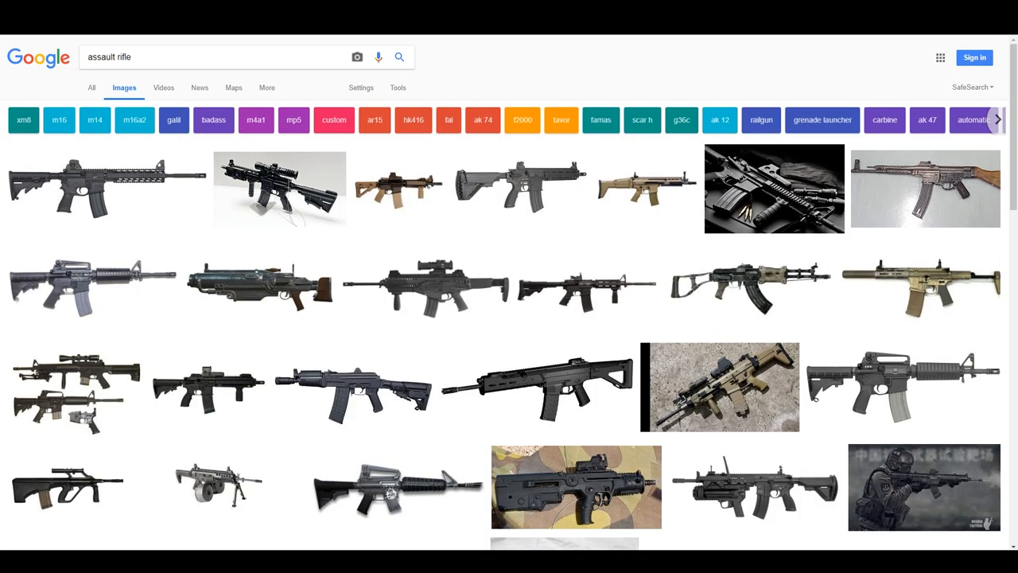
mouse_move(334, 209)
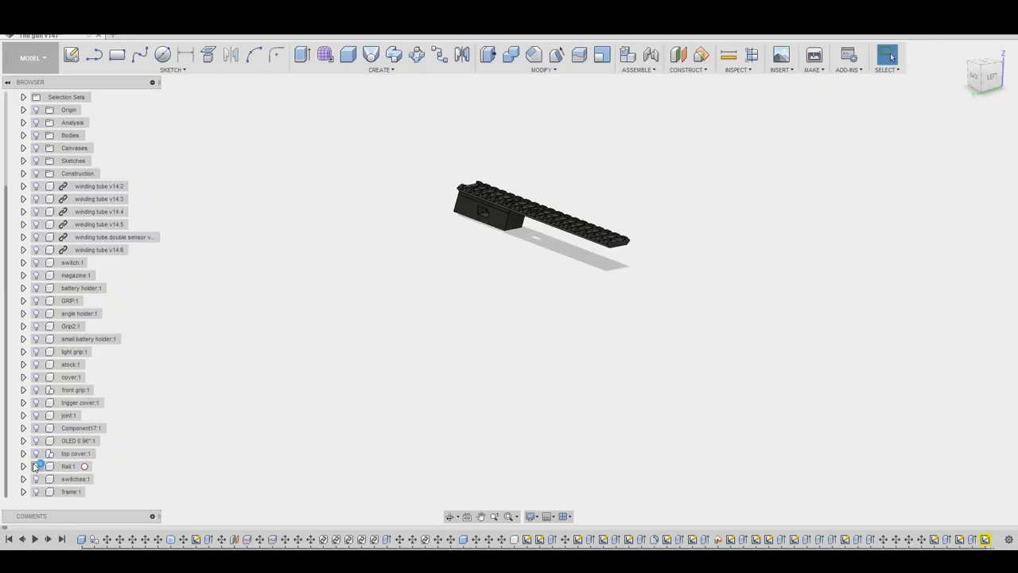
Reveal the receiver body and lower barrel cover, briefly showing then hiding the stock and grip
left_click(35, 453)
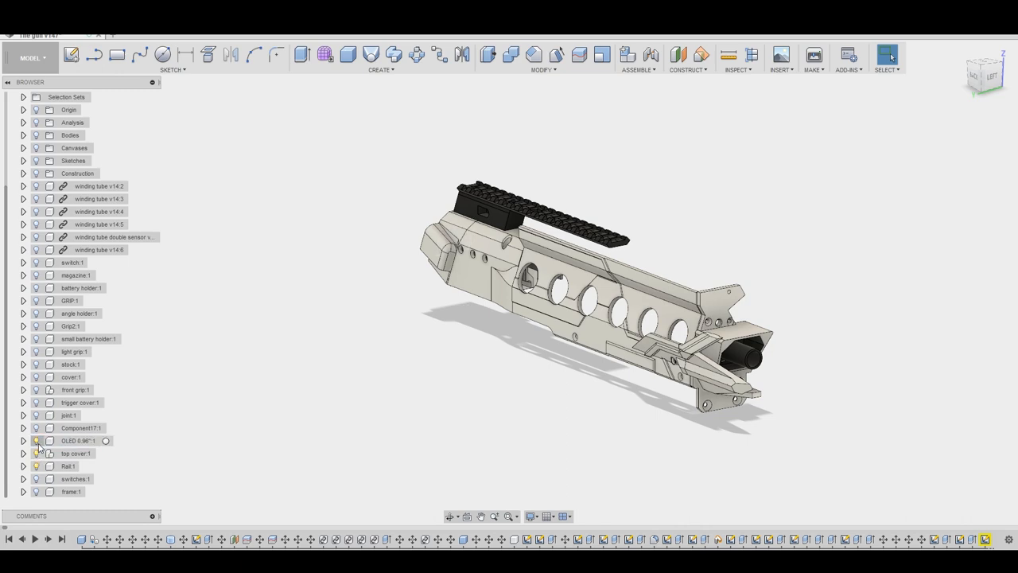
left_click(37, 427)
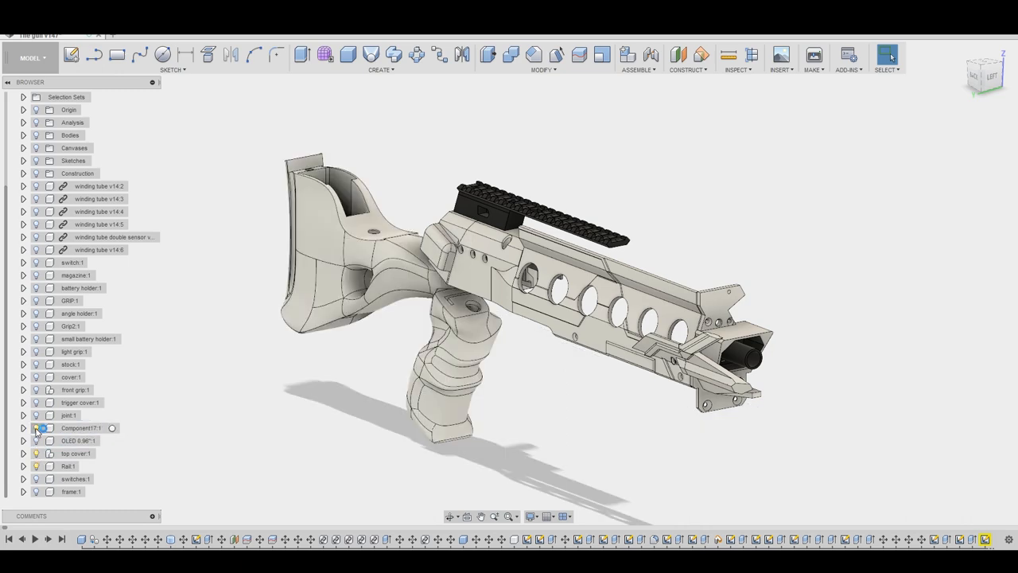
left_click(37, 415)
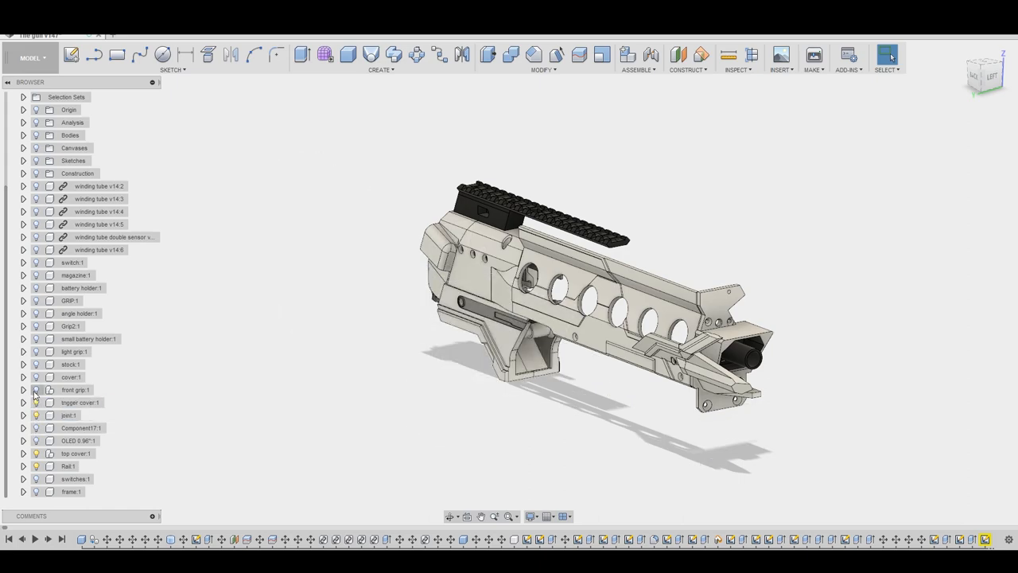
left_click(72, 376)
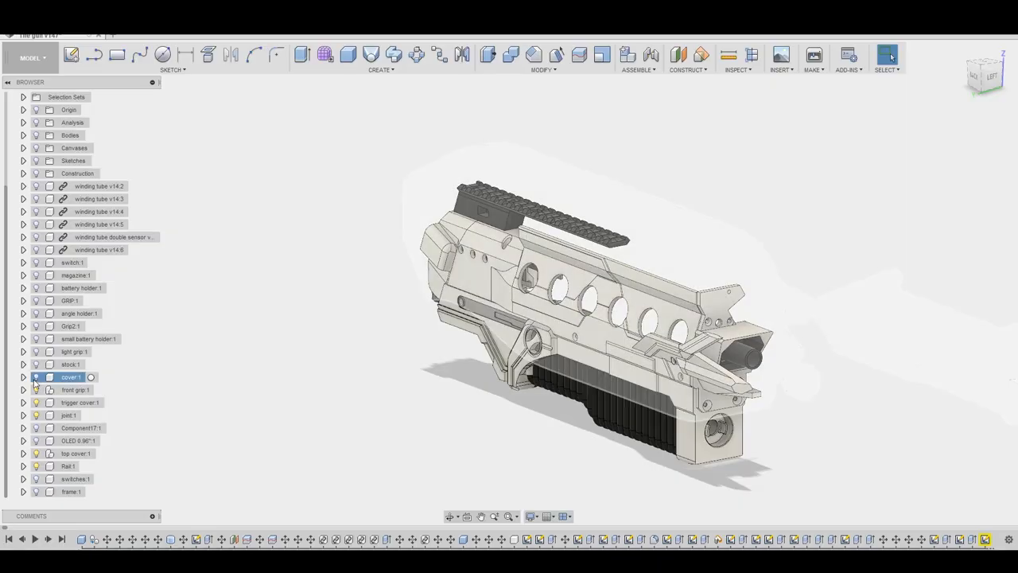
left_click(48, 364)
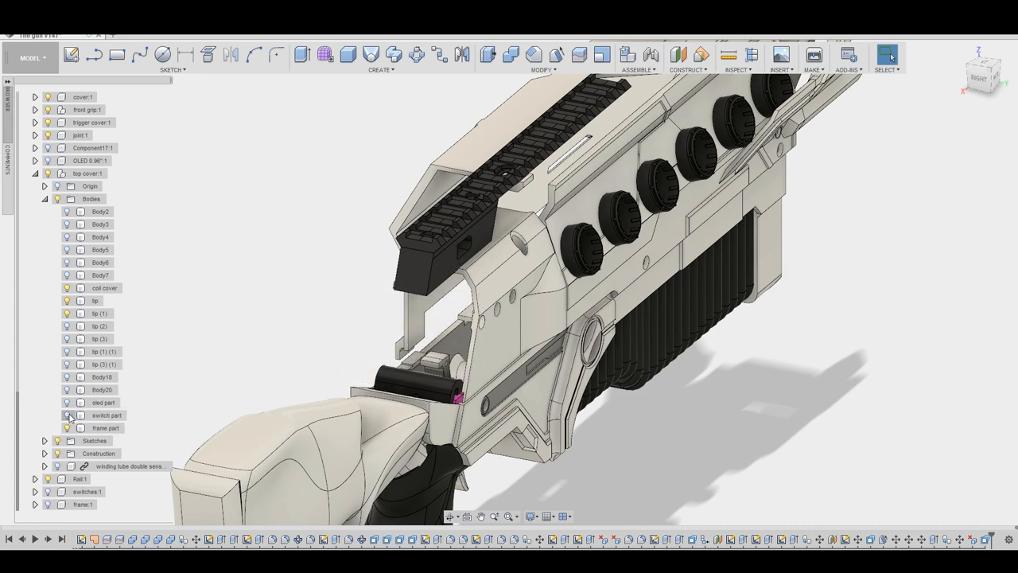
left_click(80, 428)
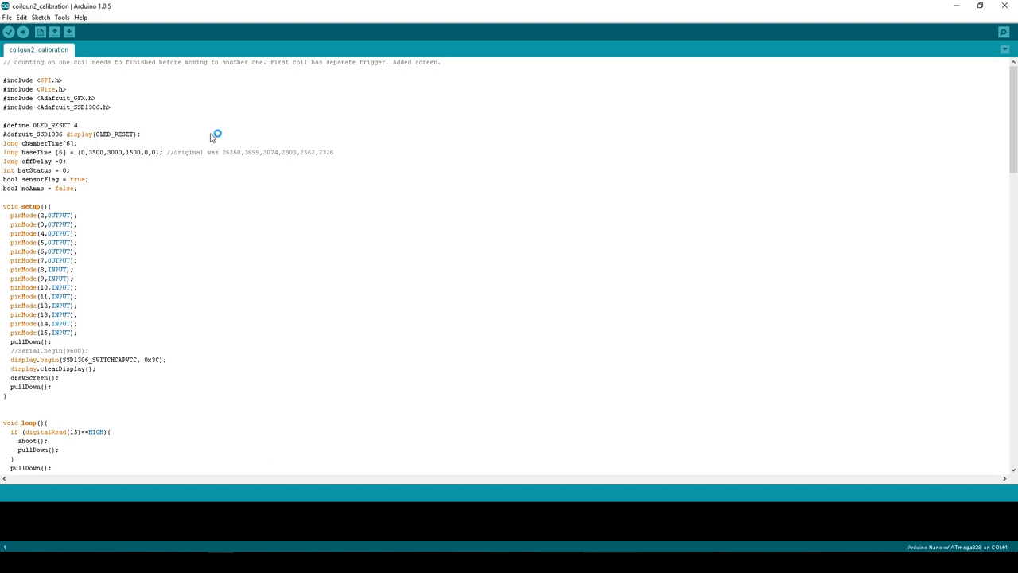
mouse_move(212, 138)
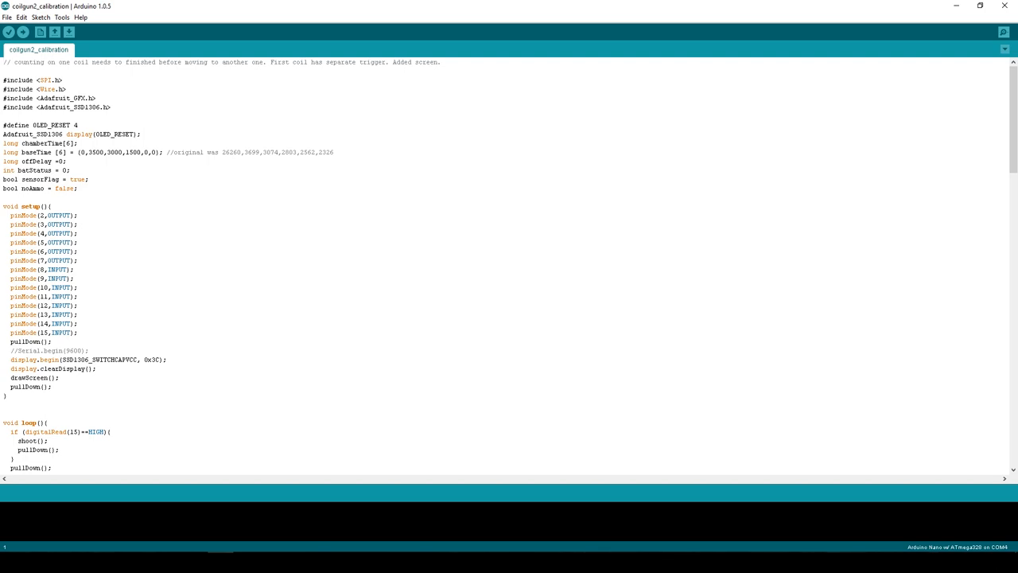
mouse_move(212, 137)
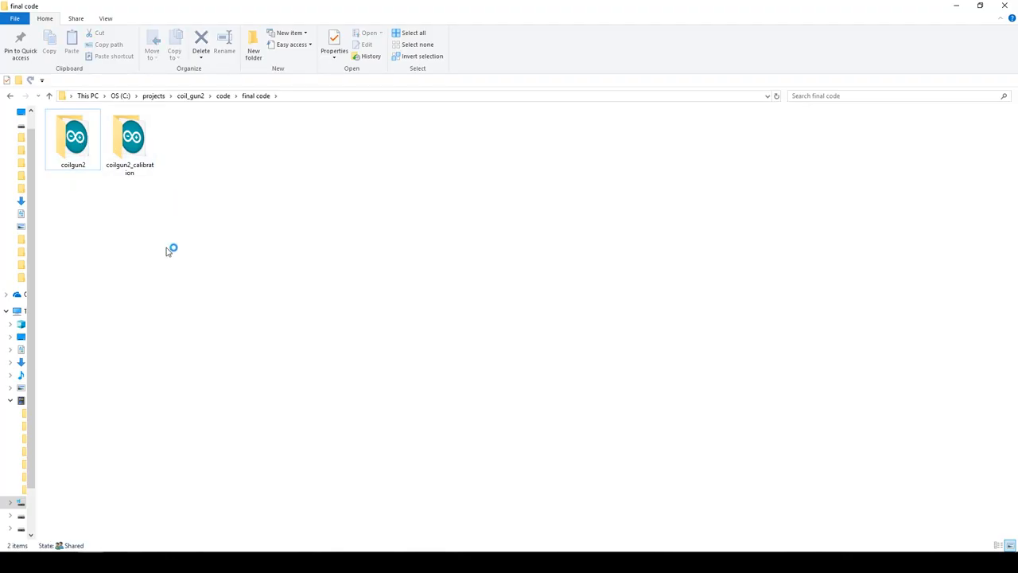
Enter the coilgun2_calibration folder and launch its .ino sketch file
left_click(129, 135)
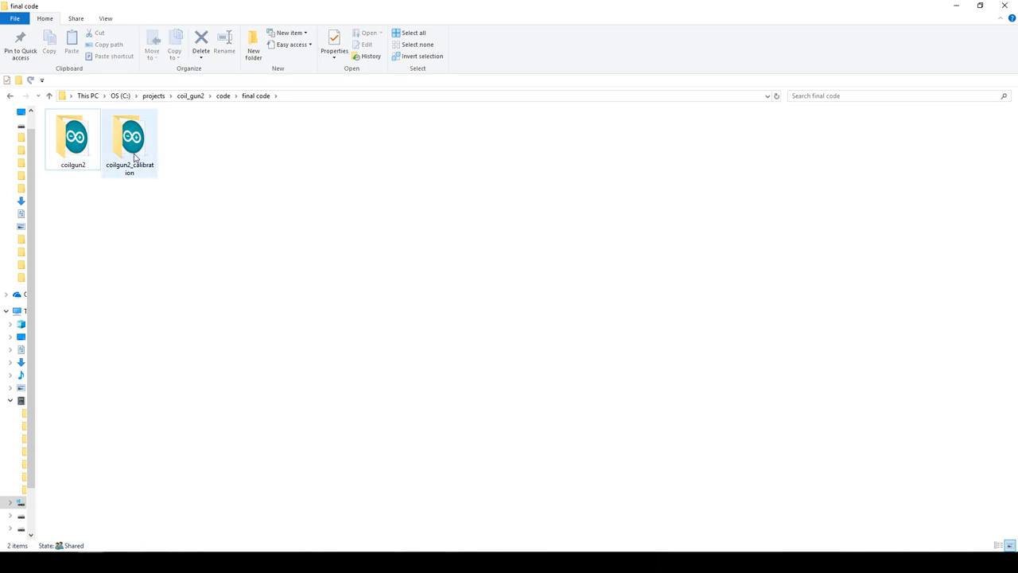
double_click(129, 137)
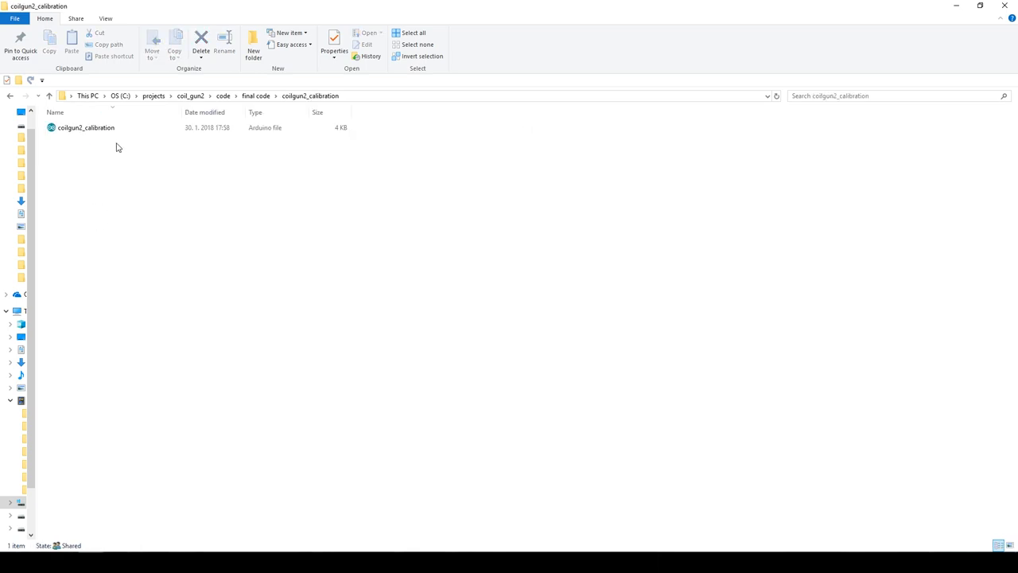
left_click(86, 127)
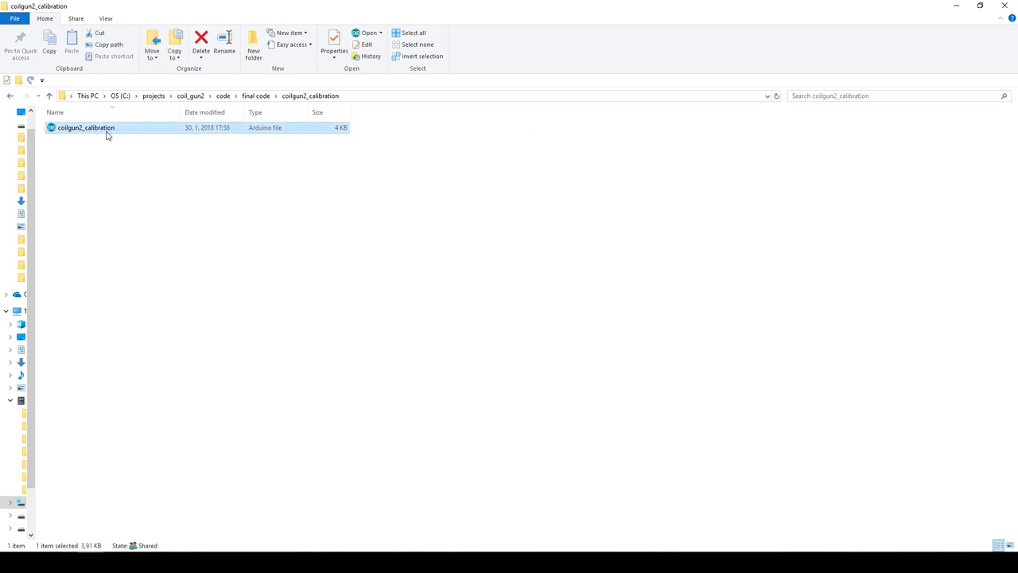
double_click(86, 127)
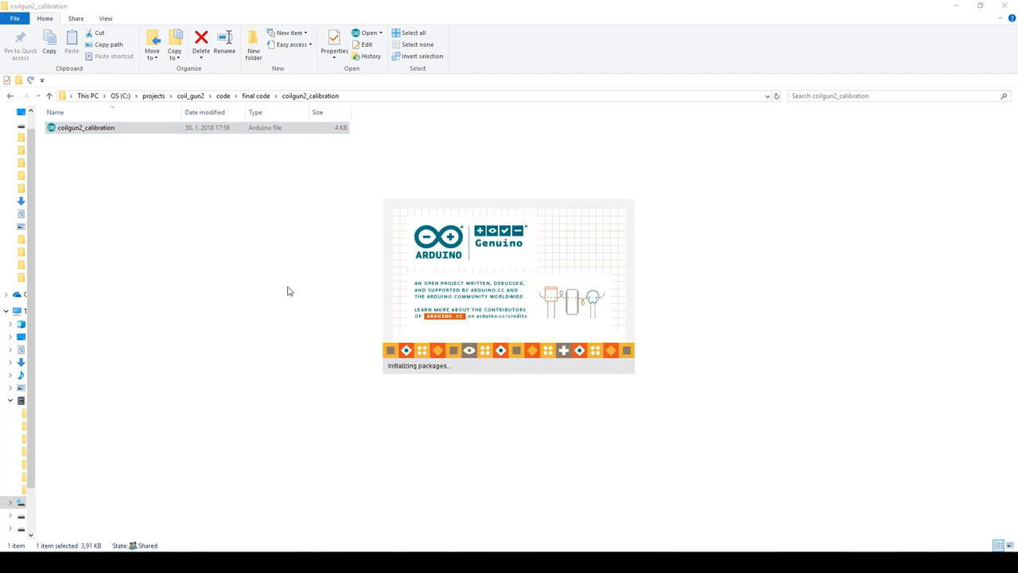
Select the 1500 entry in the sketch's baseTime array (0,3500,3000,1500,0,0)
double_click(86, 127)
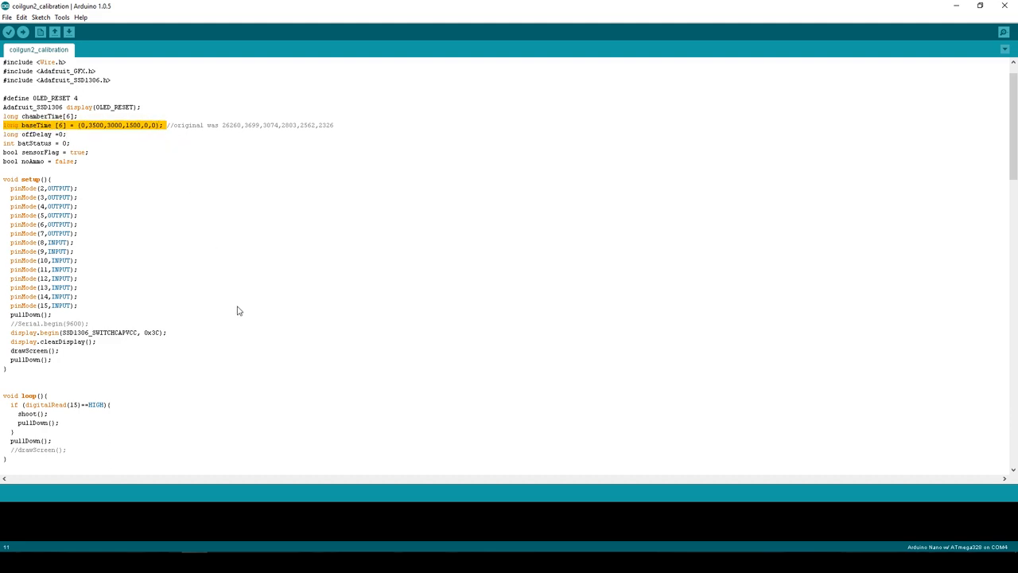
mouse_move(241, 307)
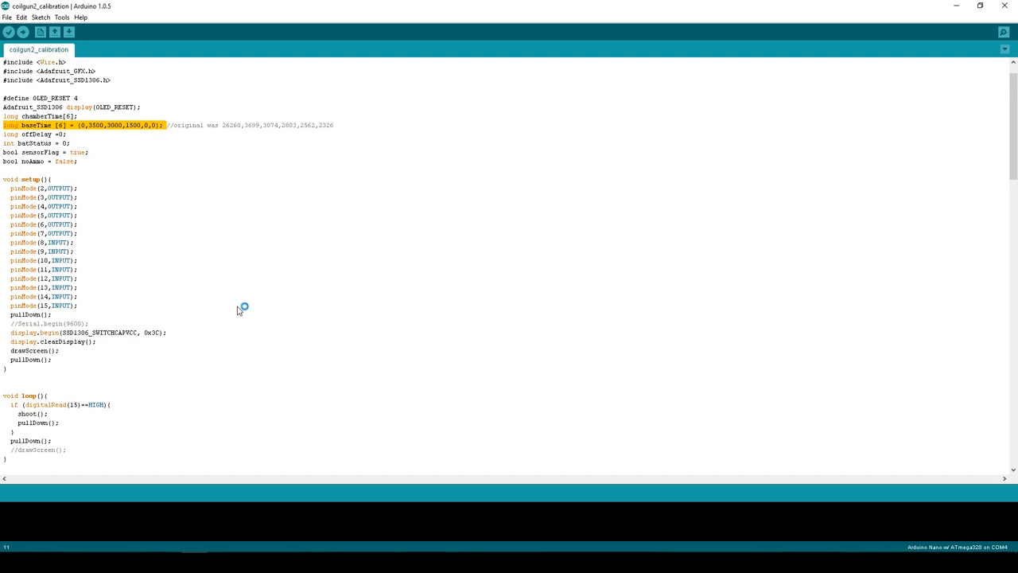
mouse_move(235, 298)
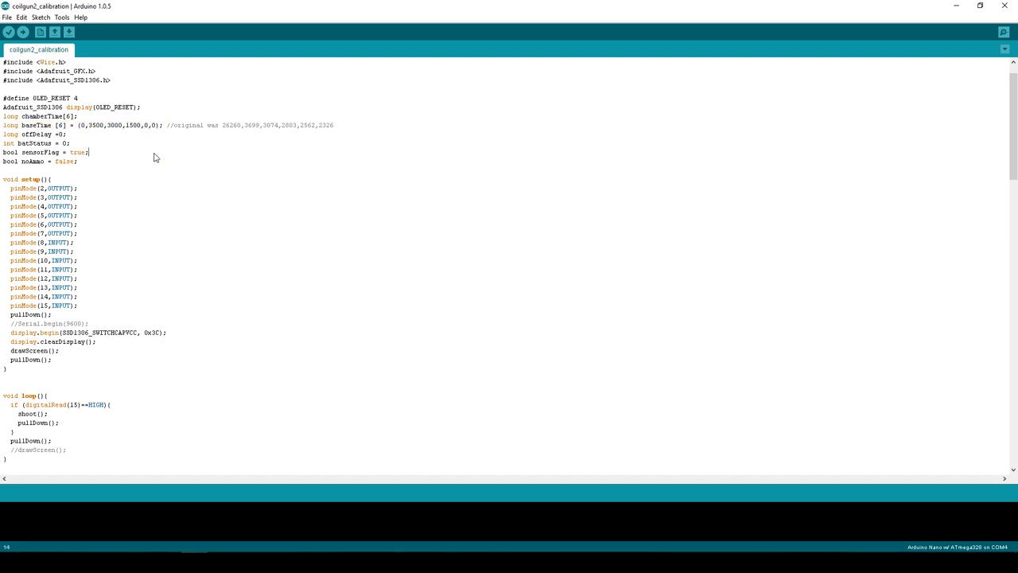
left_click(97, 134)
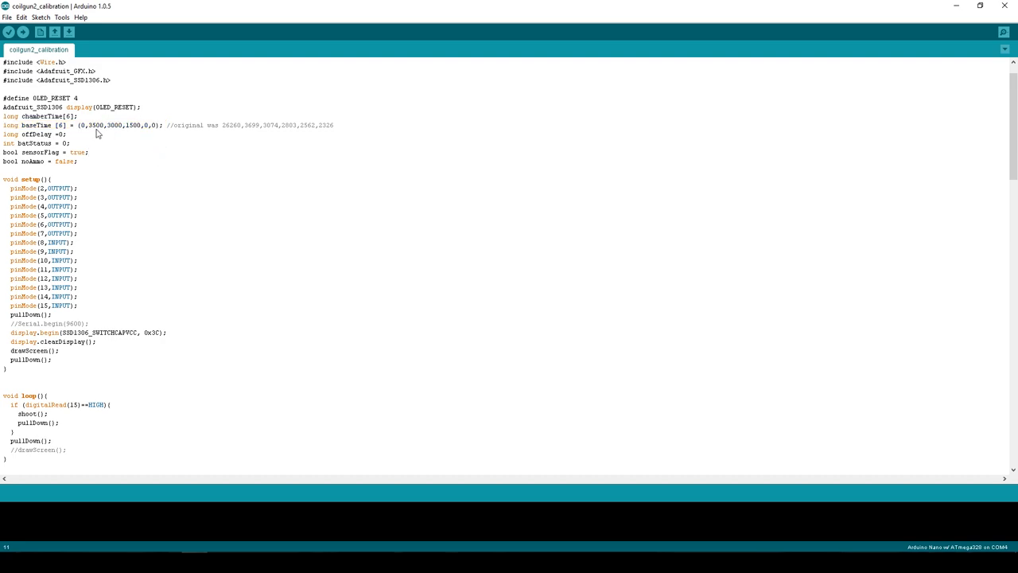
double_click(133, 125)
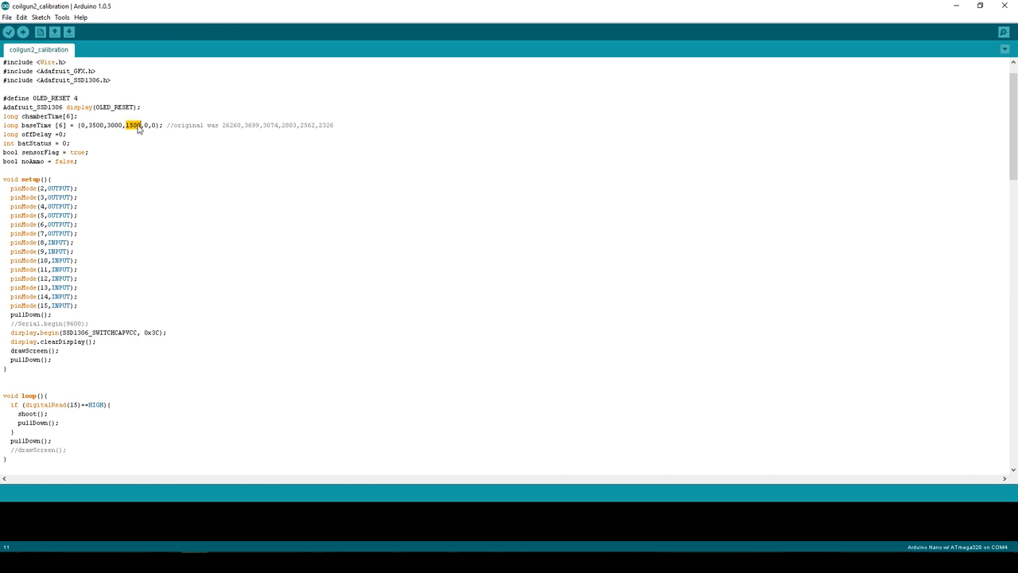